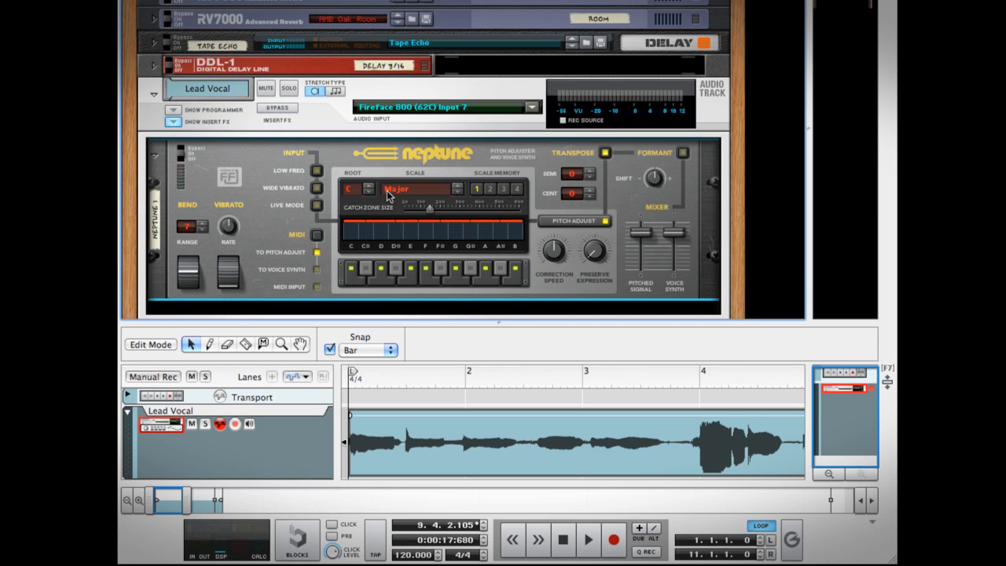
Set the Lead Vocal Neptune's scale to Natural Minor instead of Major
left_click(358, 189)
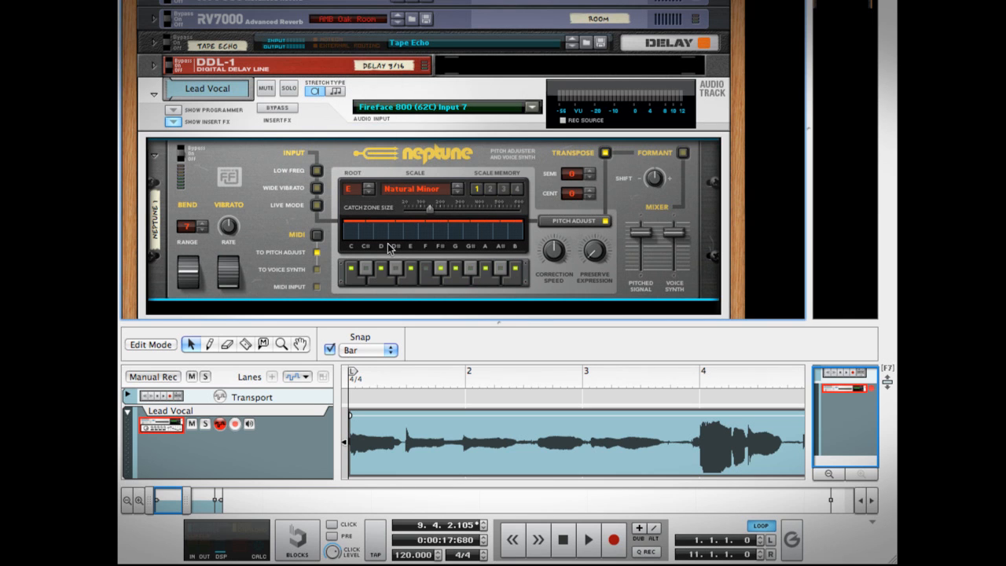
mouse_move(390, 245)
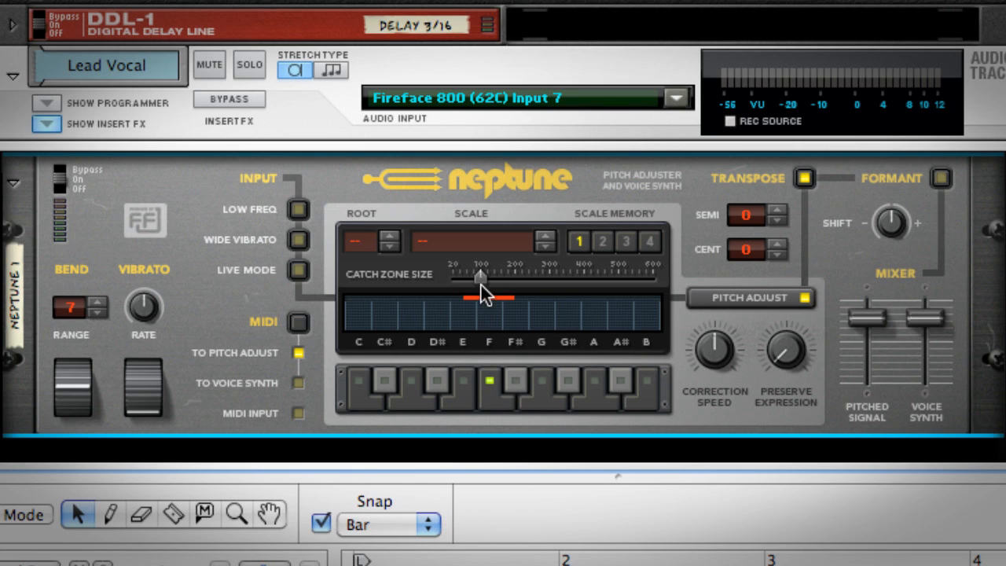
Widen the Catch Zone Size to maximum and set Neptune's switch to Bypass
left_click_drag(480, 277, 626, 277)
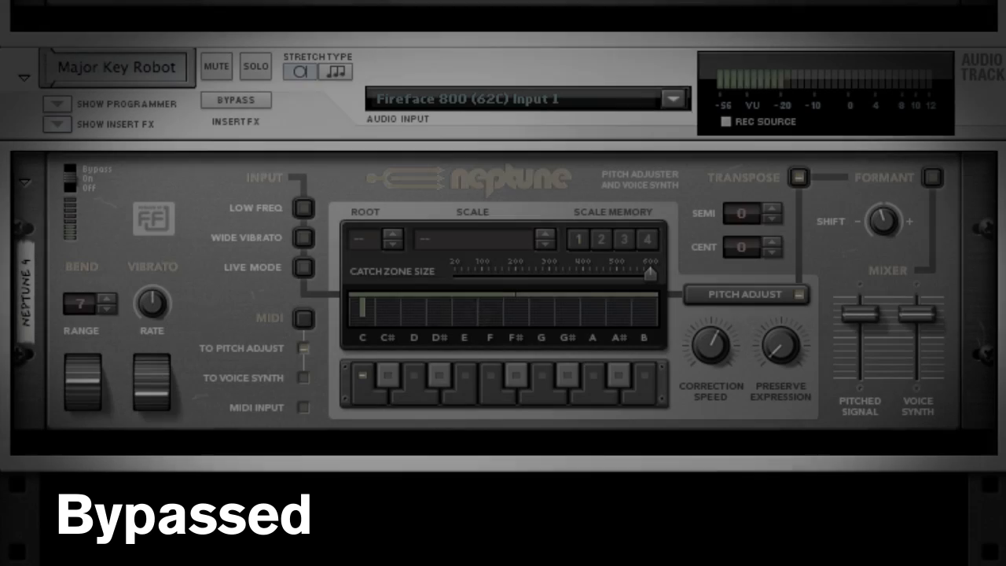
left_click(236, 101)
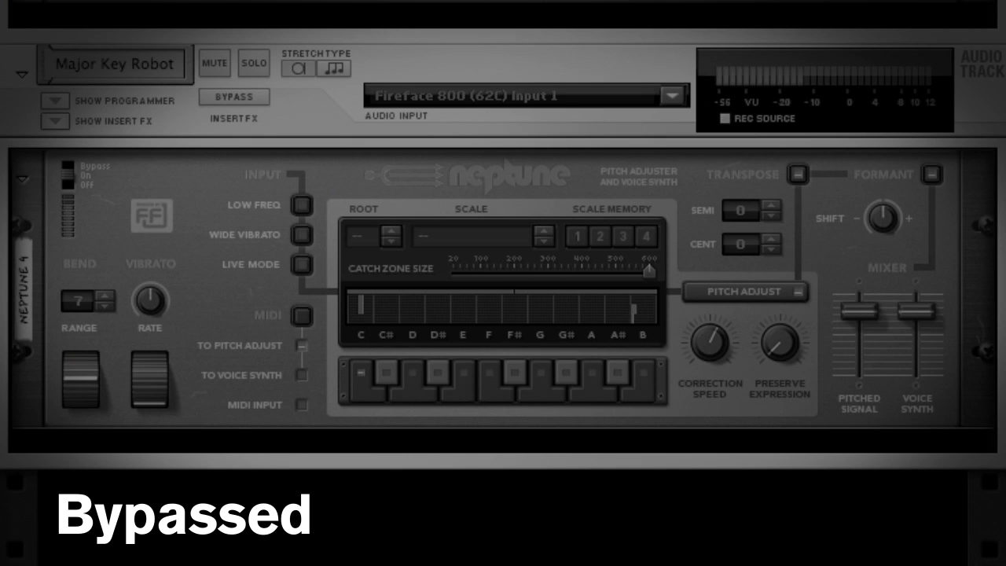
left_click(233, 98)
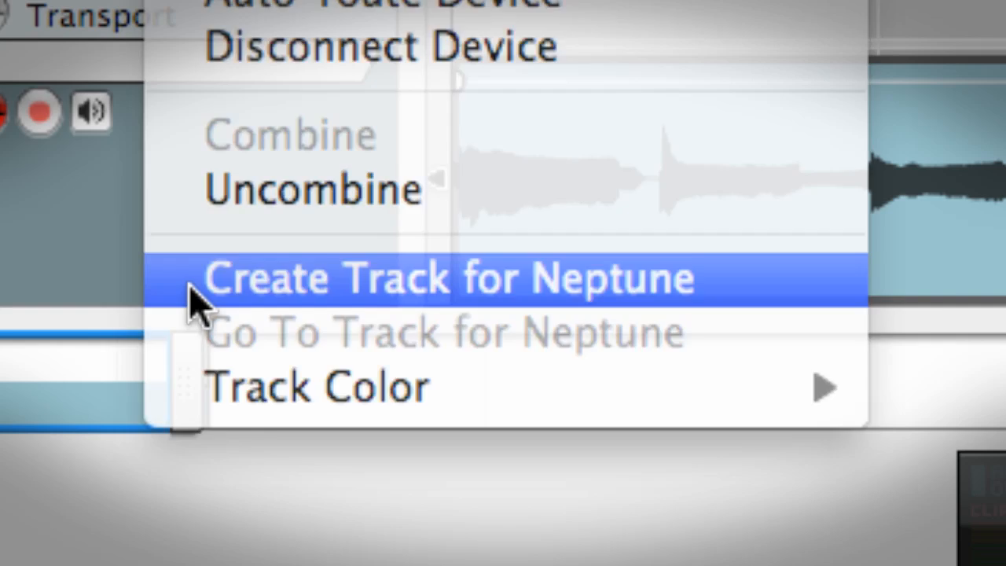
Create a sequencer track for the Neptune device via its context menu
left_click(449, 279)
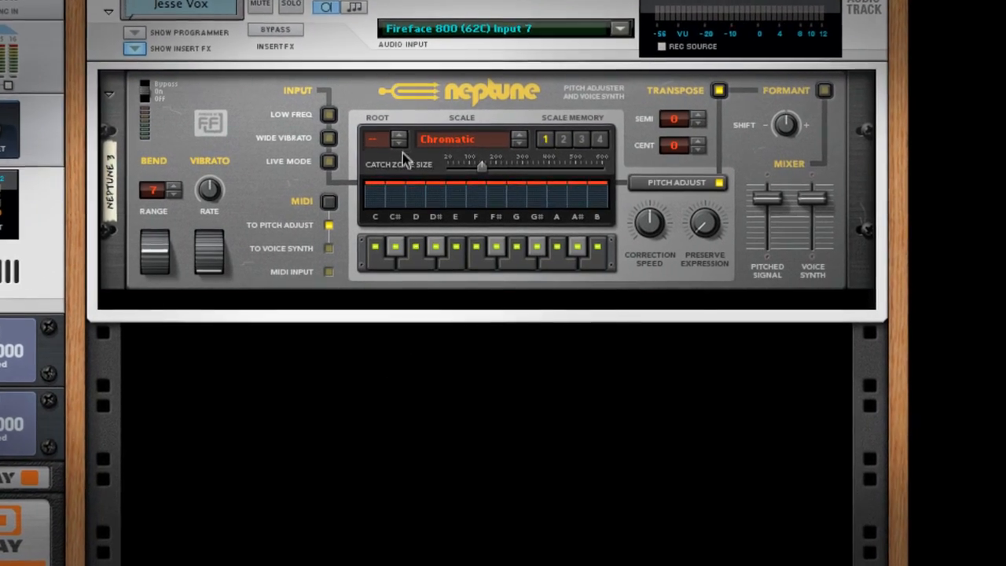
Set the vocal track's Neptune scale from Chromatic to Major
left_click(463, 139)
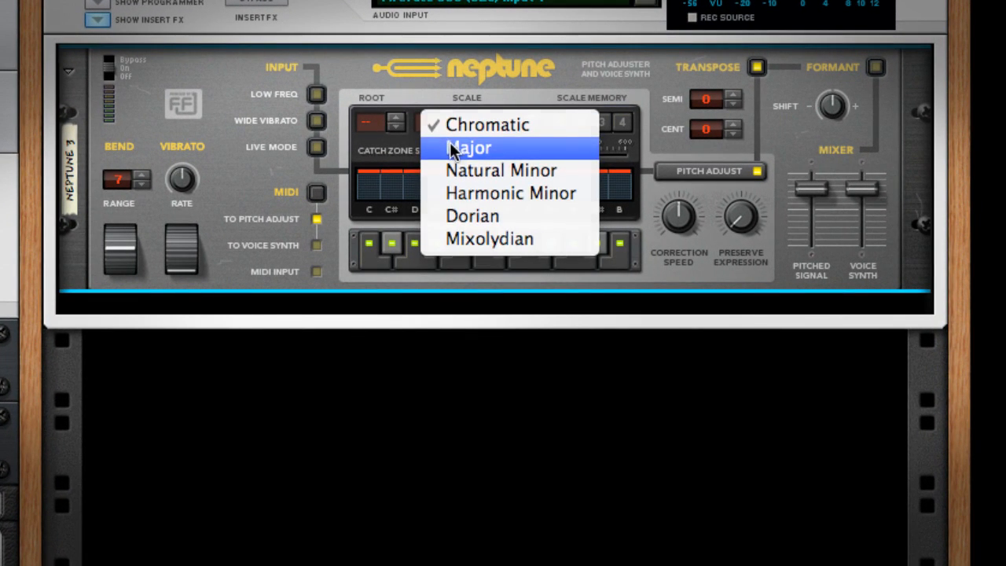
left_click(469, 148)
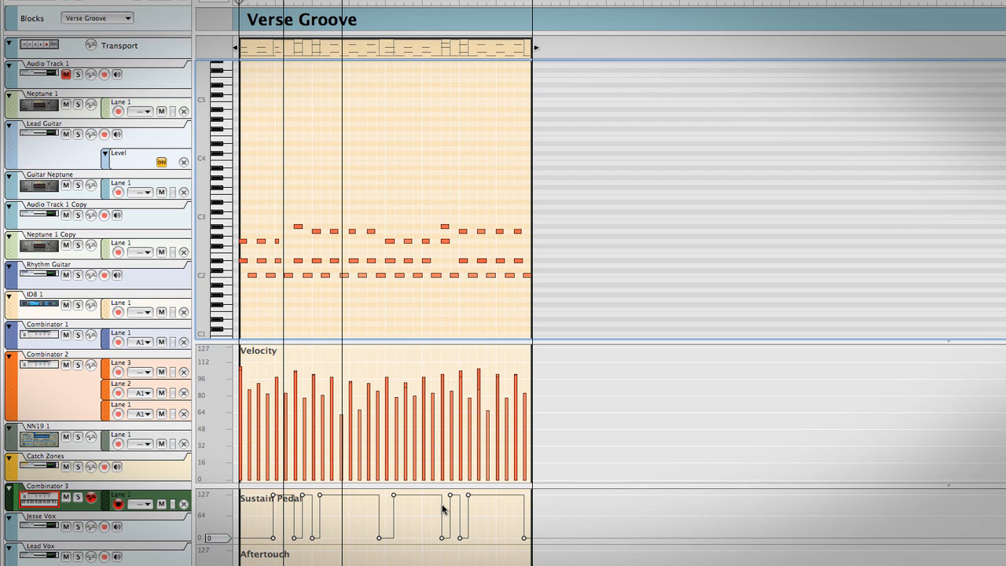
mouse_move(415, 325)
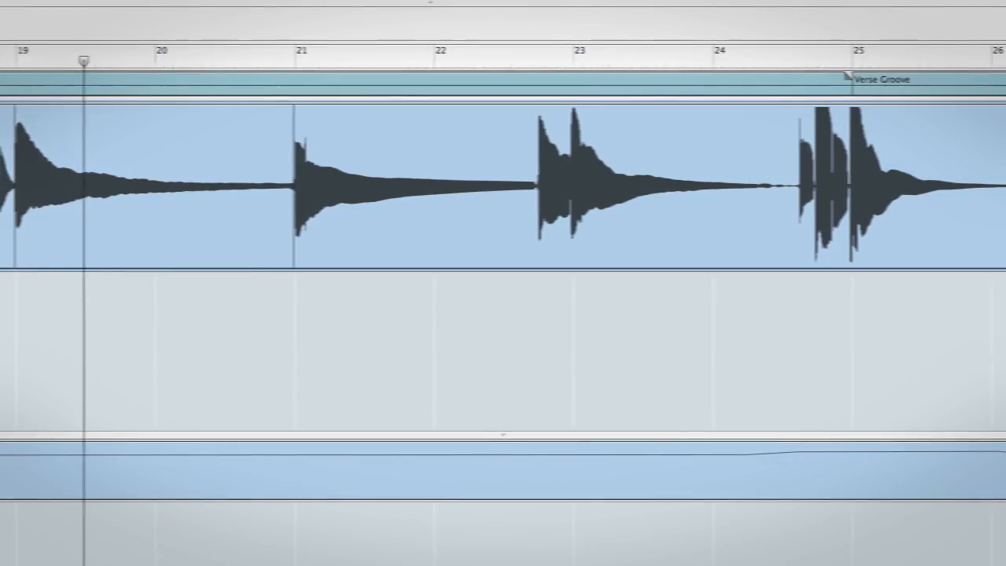
scroll("right", 3)
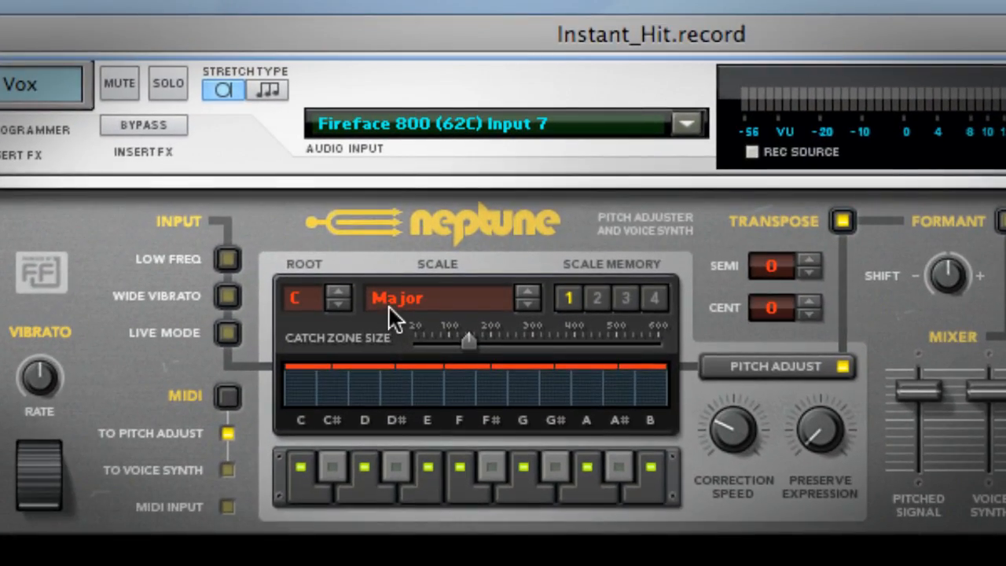
Set the Jesse Vox Neptune's scale to C Natural Minor, keeping the C root
left_click(428, 298)
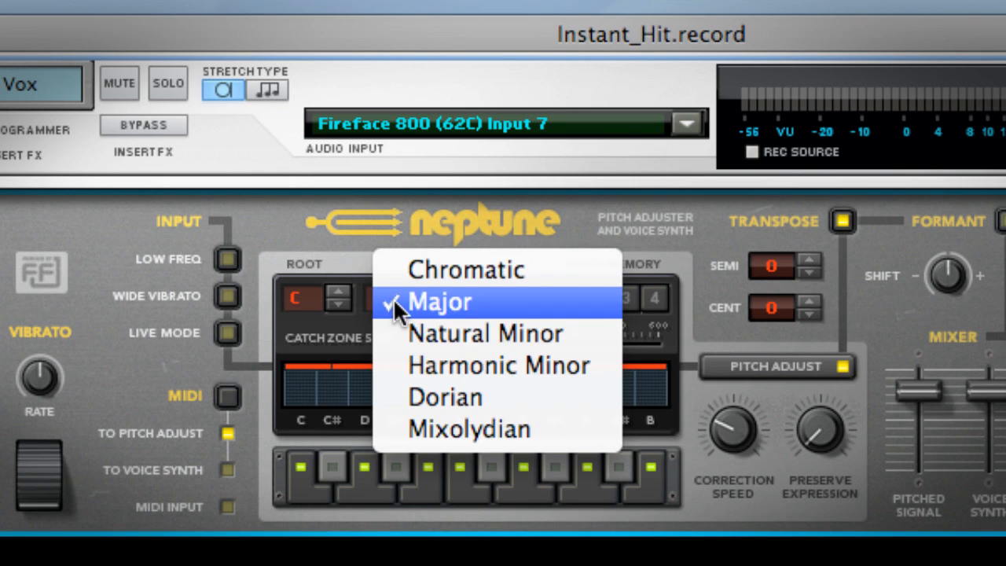
left_click(484, 333)
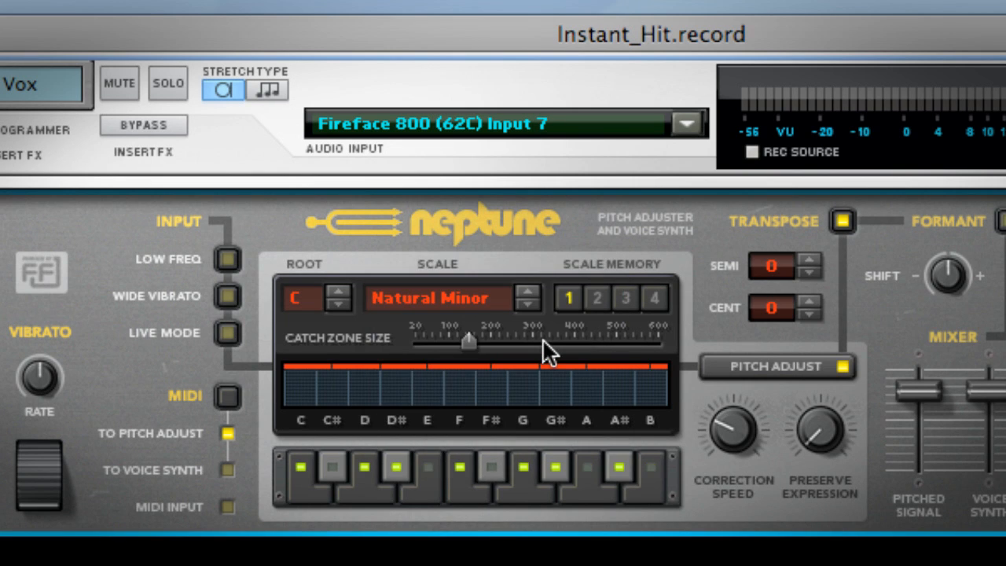